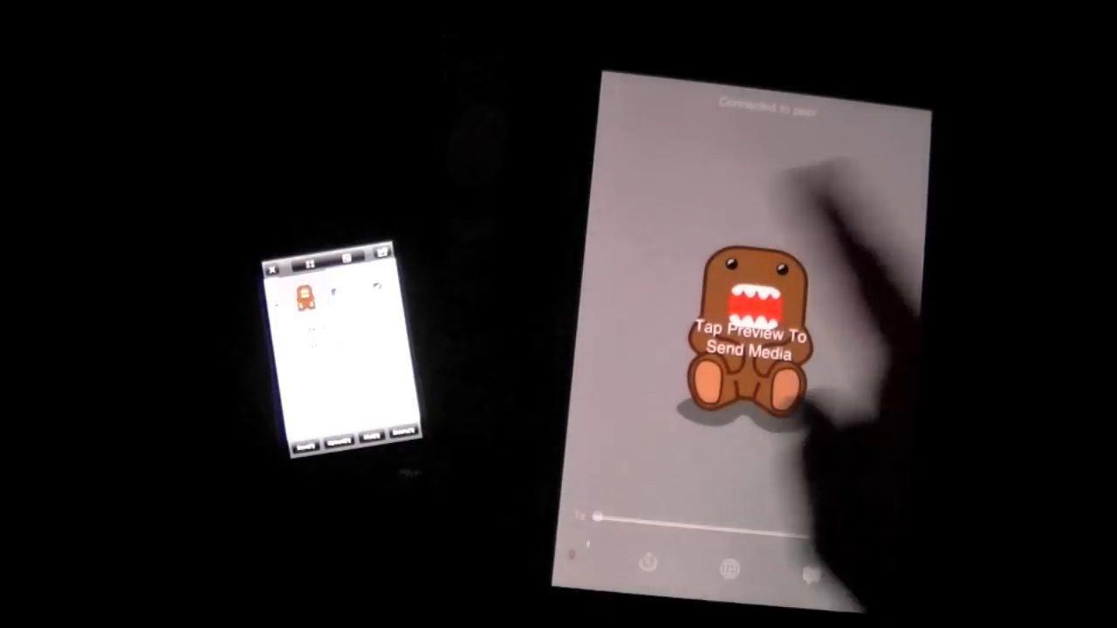
# - Send the previewed brown monster Domo image from the iPad to the connected iPhone
pyautogui.click(751, 332)
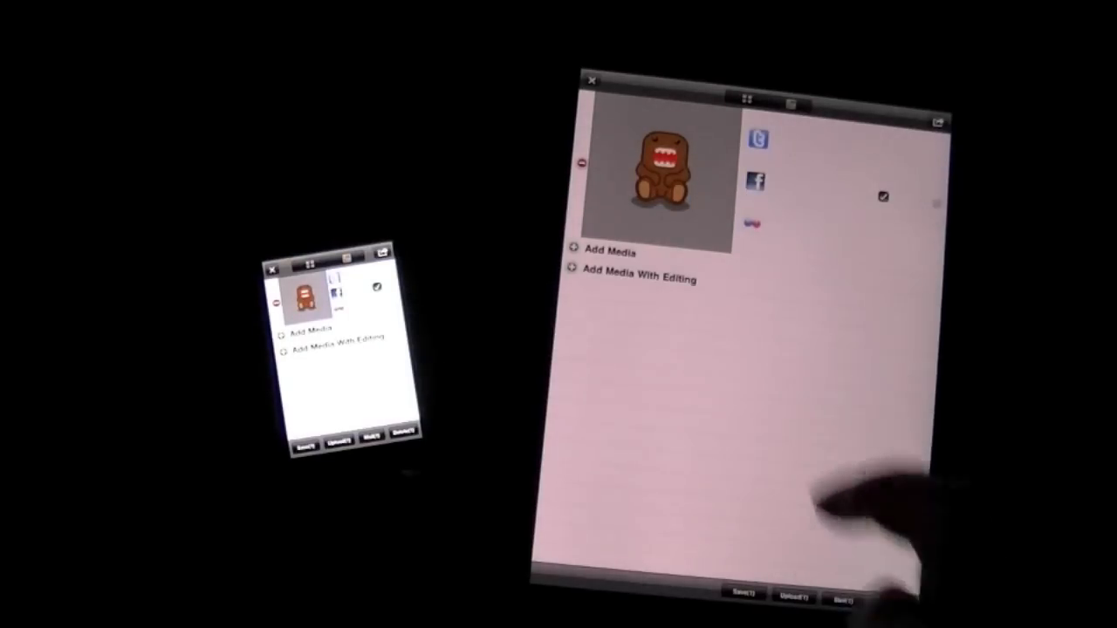